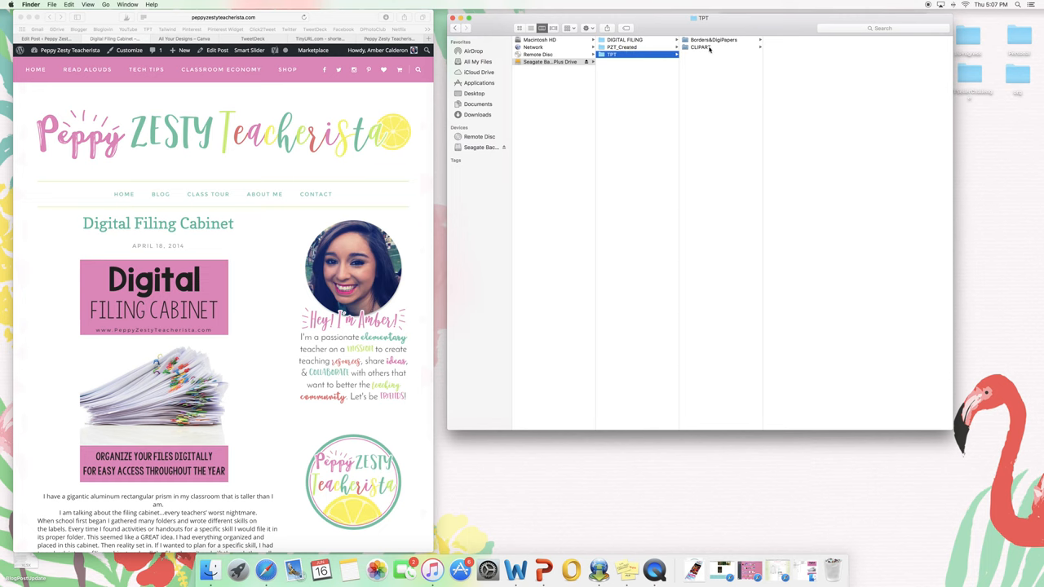
# Open PZT_Created and then its DIGITAL FILING folder in column view
pyautogui.click(622, 47)
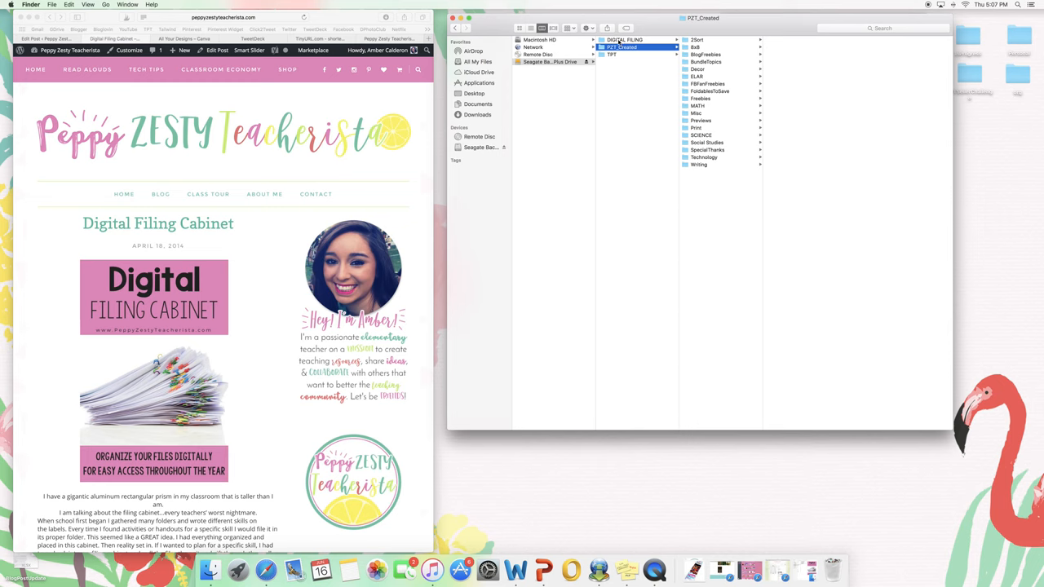
pyautogui.click(625, 39)
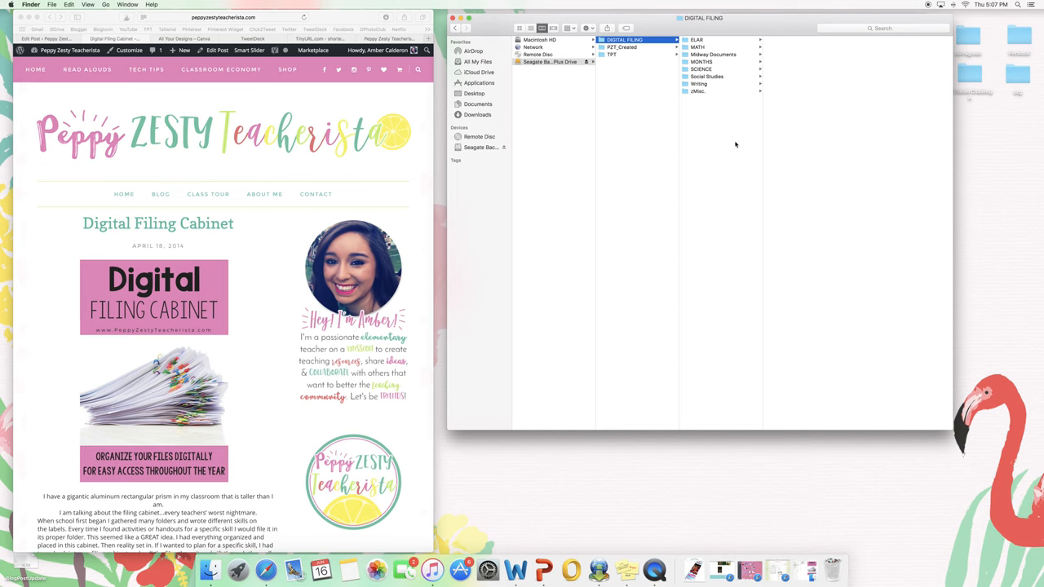
# Drill into MONTHS › APRIL/MAY/SPRING, previewing ELAR before opening the Math folder
pyautogui.click(702, 61)
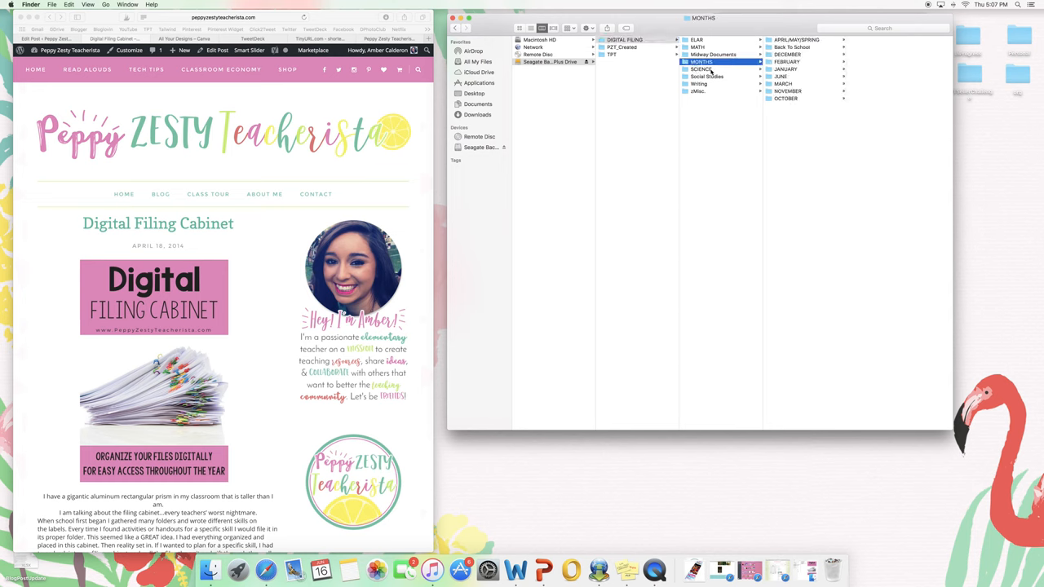
pyautogui.moveTo(801, 157)
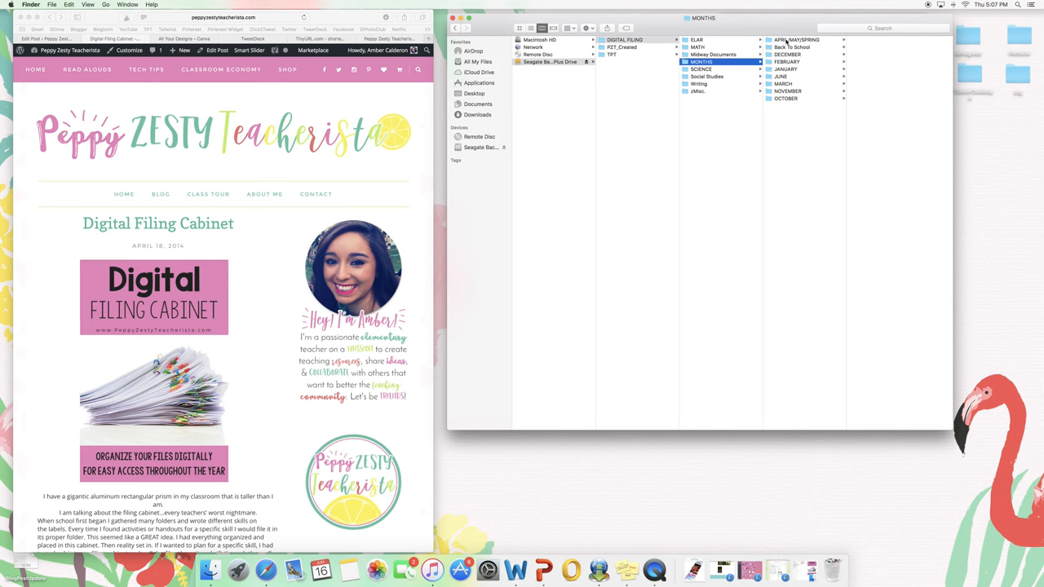
pyautogui.click(796, 39)
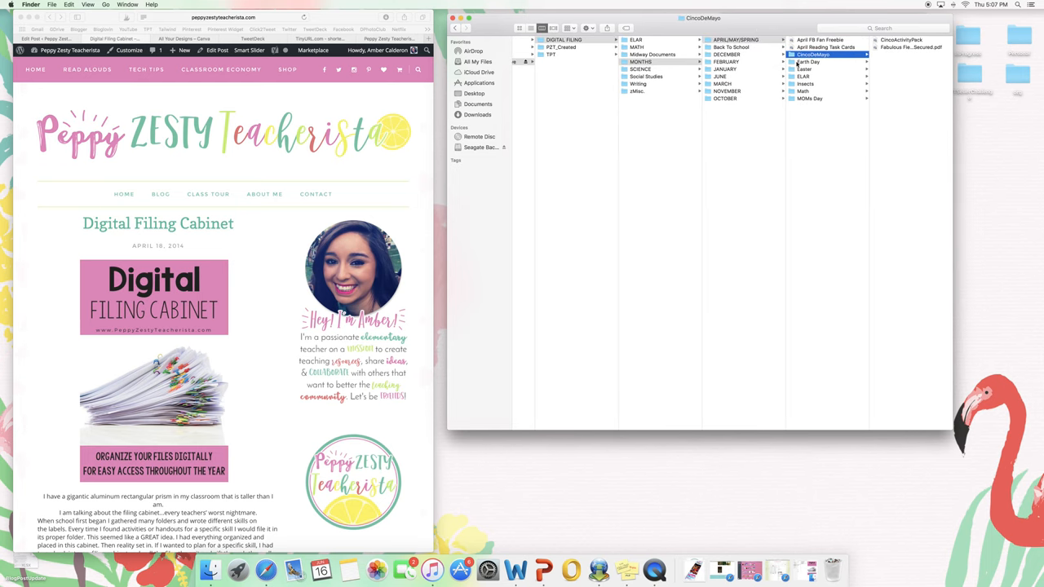
pyautogui.click(803, 76)
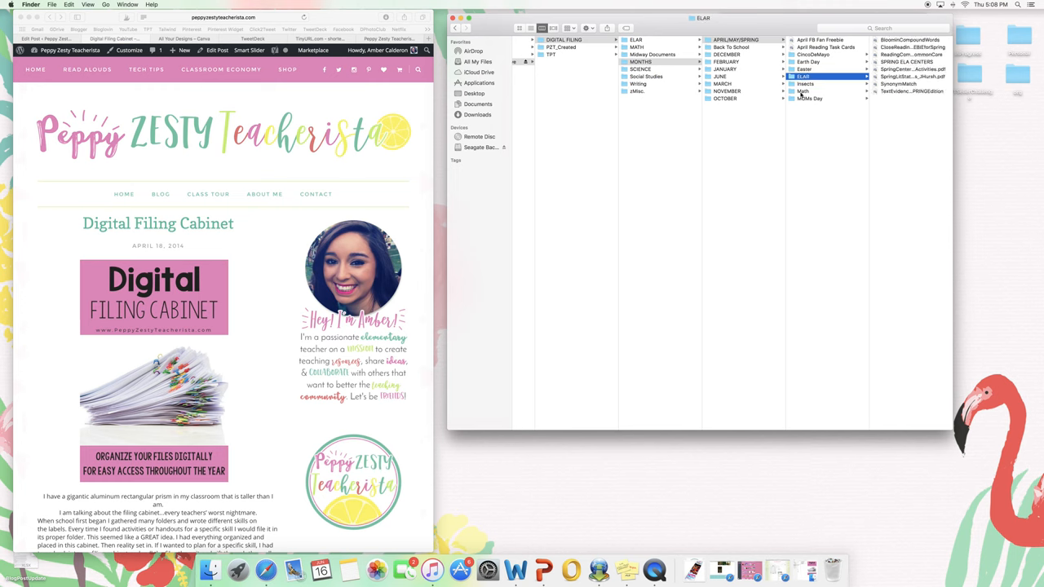
pyautogui.click(803, 91)
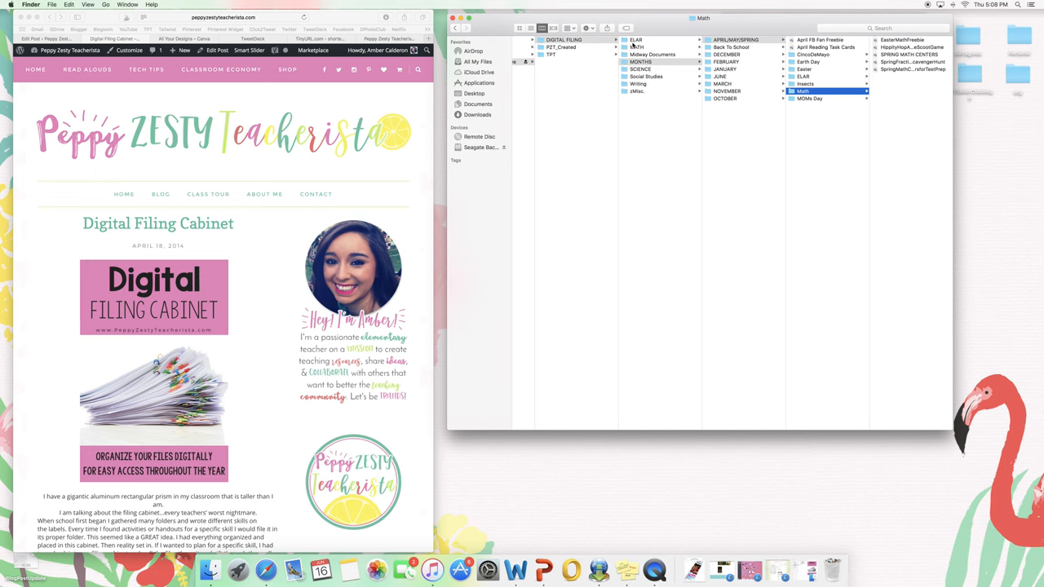
# Open DIGITAL FILING's ELAR folder to list skill folders from ABC ORDER onward
pyautogui.click(636, 39)
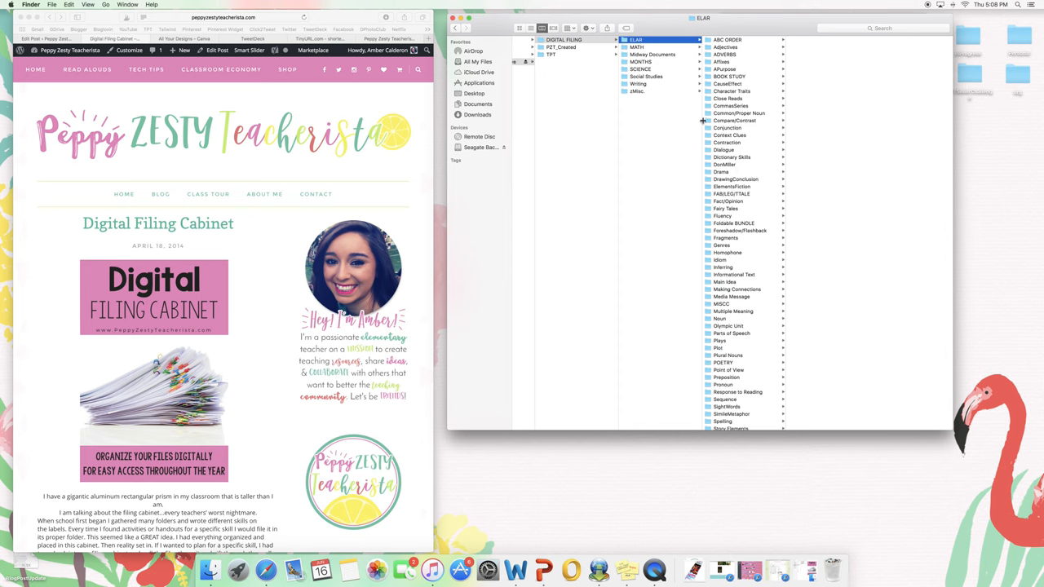
pyautogui.moveTo(728, 144)
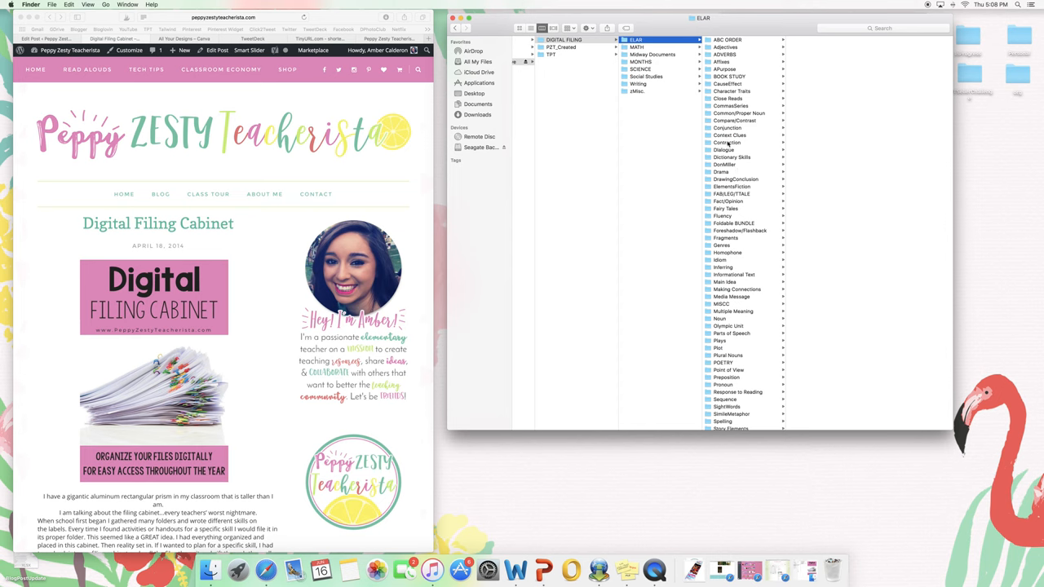
pyautogui.click(637, 47)
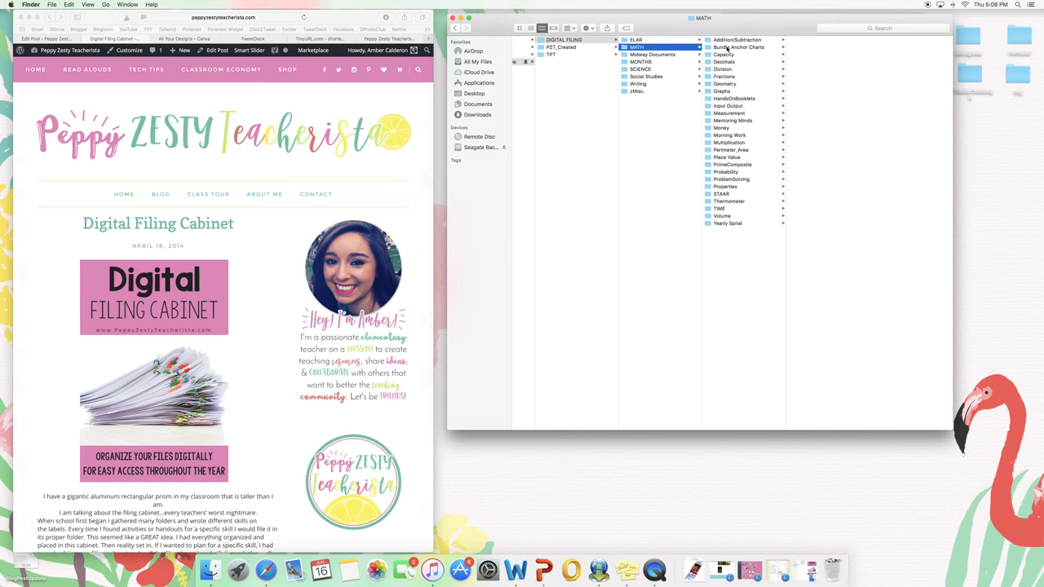
pyautogui.moveTo(708, 302)
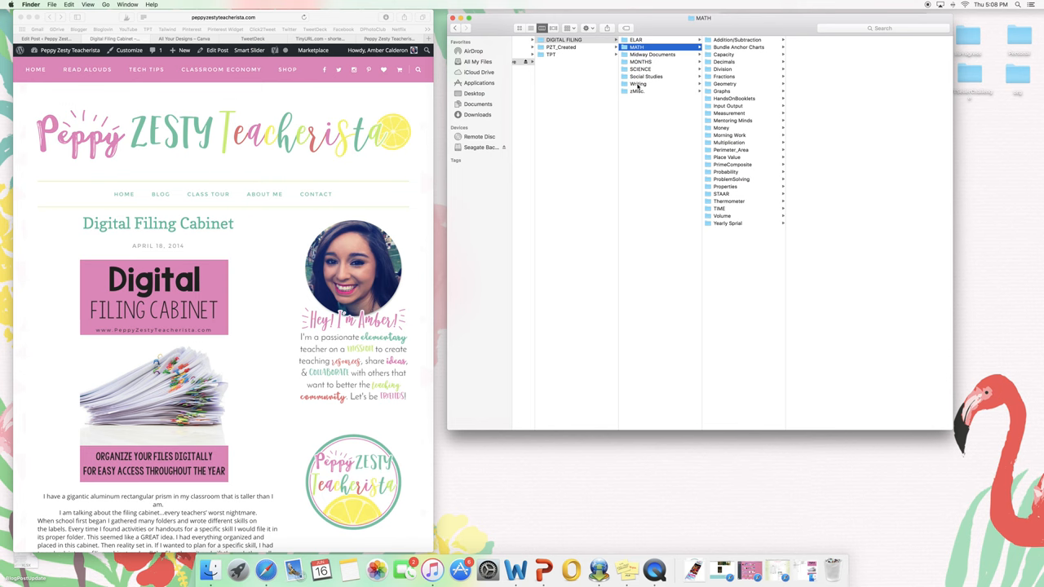
pyautogui.click(638, 83)
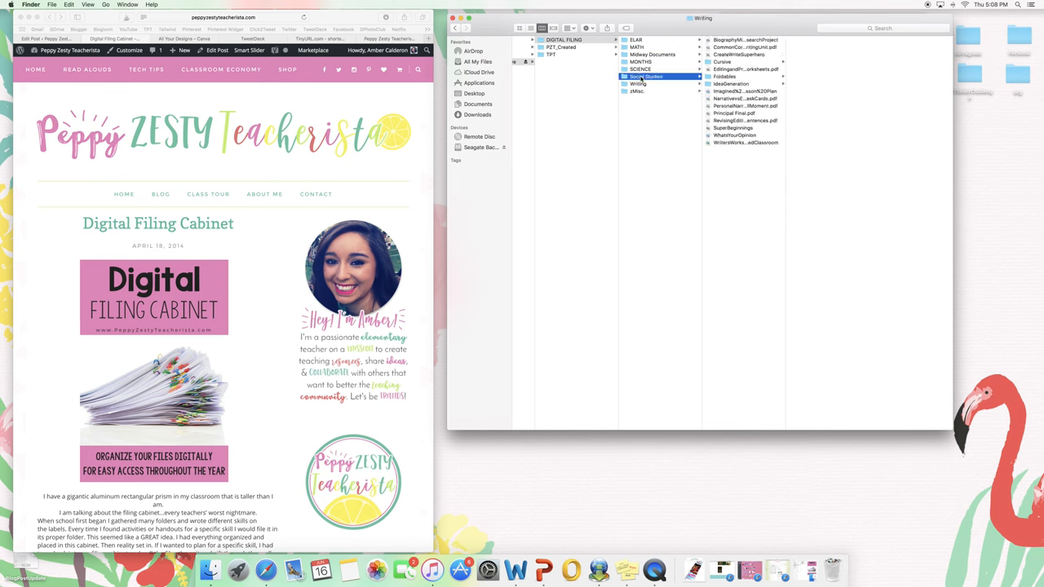
pyautogui.click(638, 90)
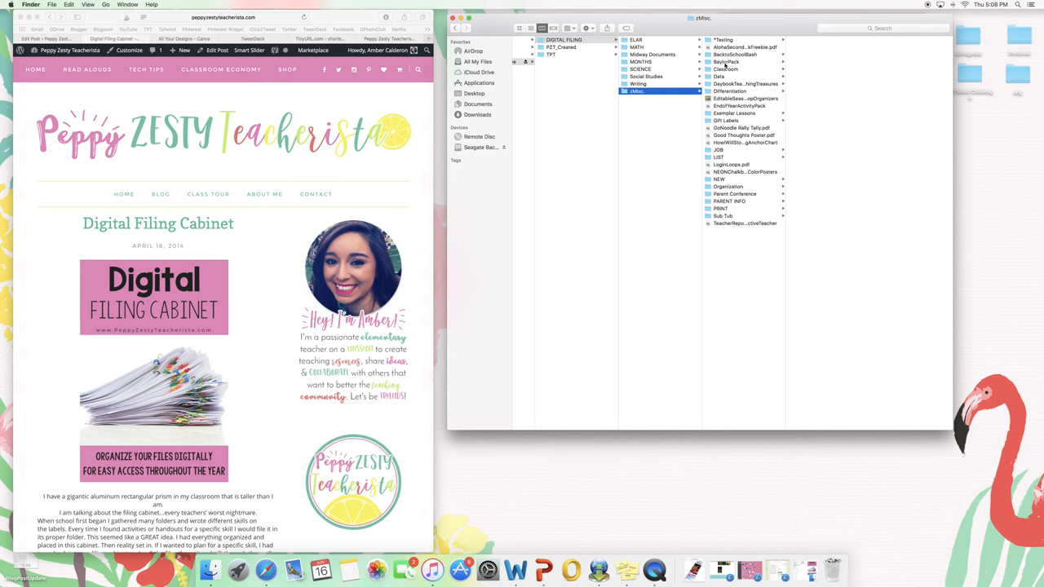
pyautogui.moveTo(719, 194)
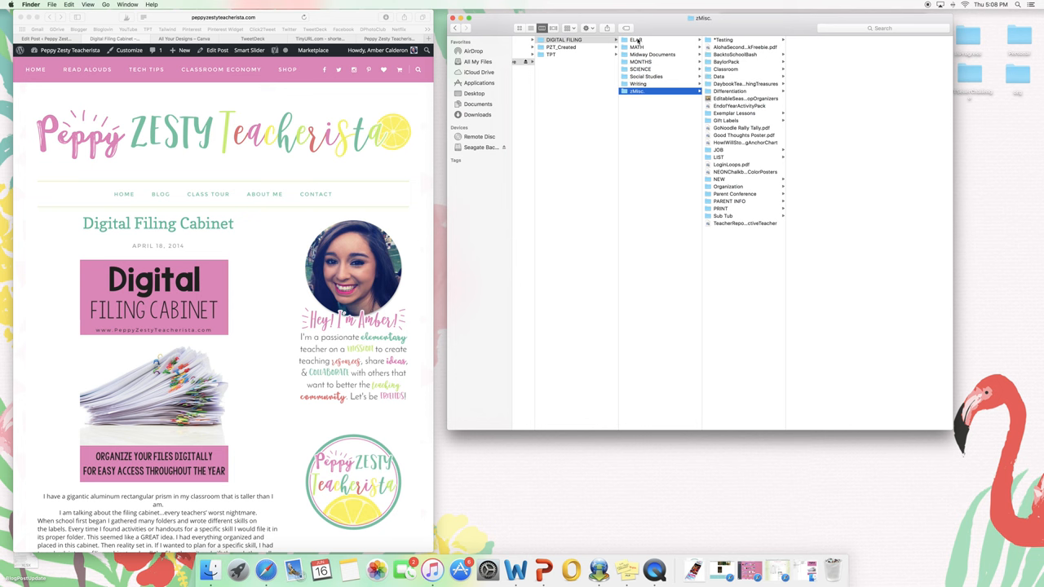
pyautogui.click(637, 39)
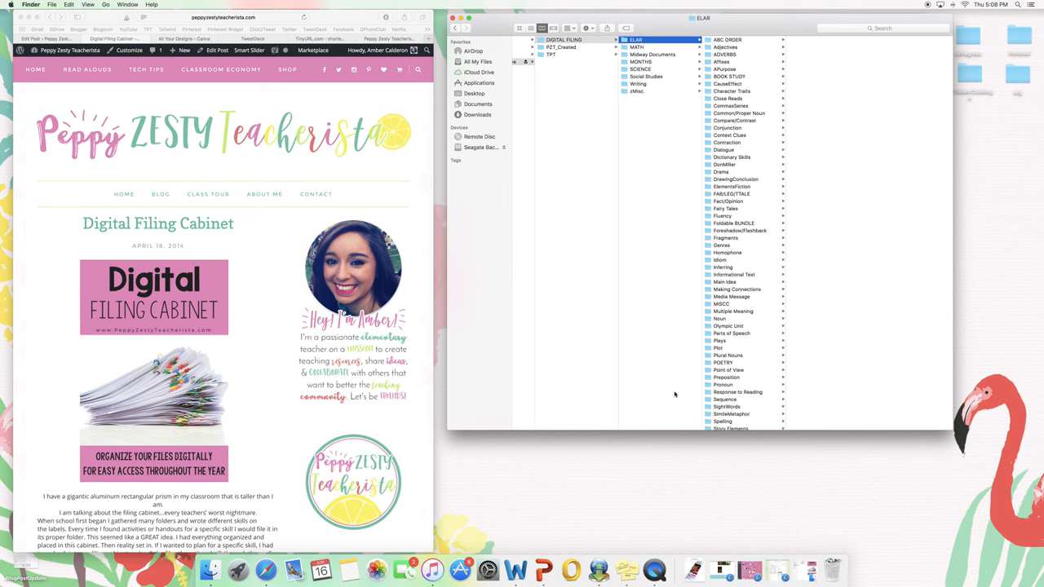